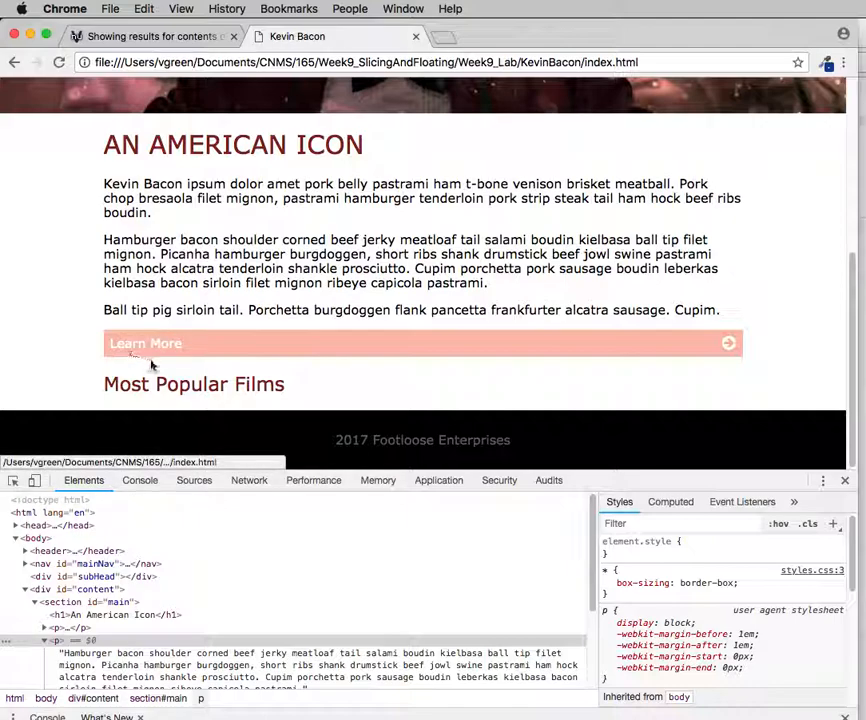
mouse_move(730, 360)
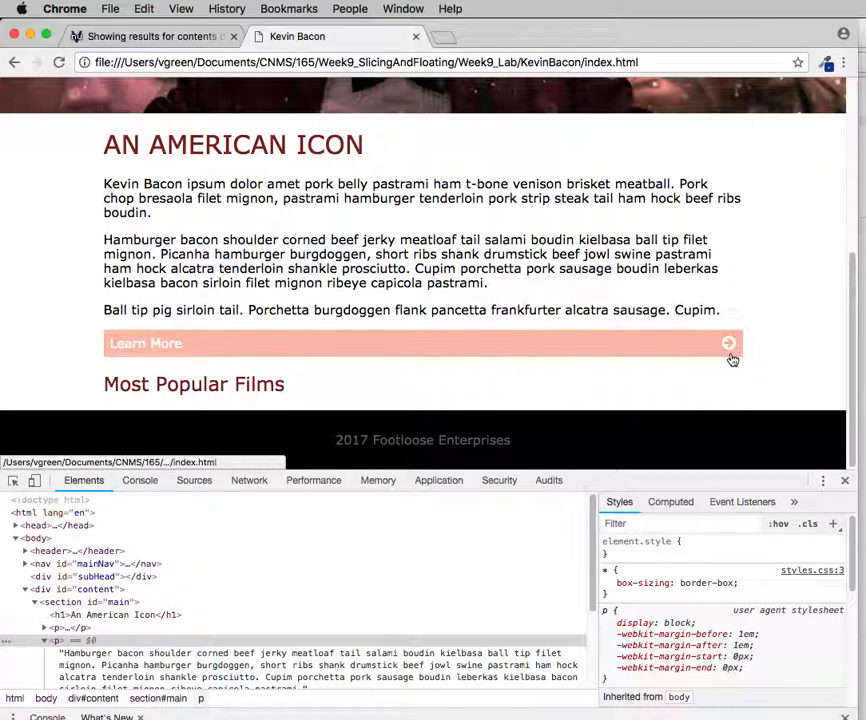
mouse_move(724, 358)
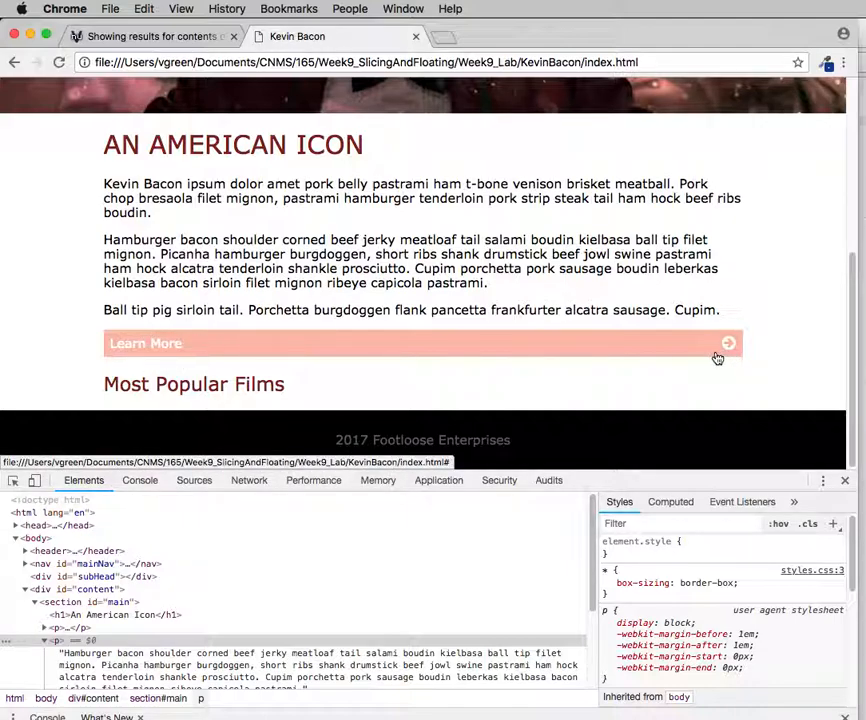
mouse_move(584, 368)
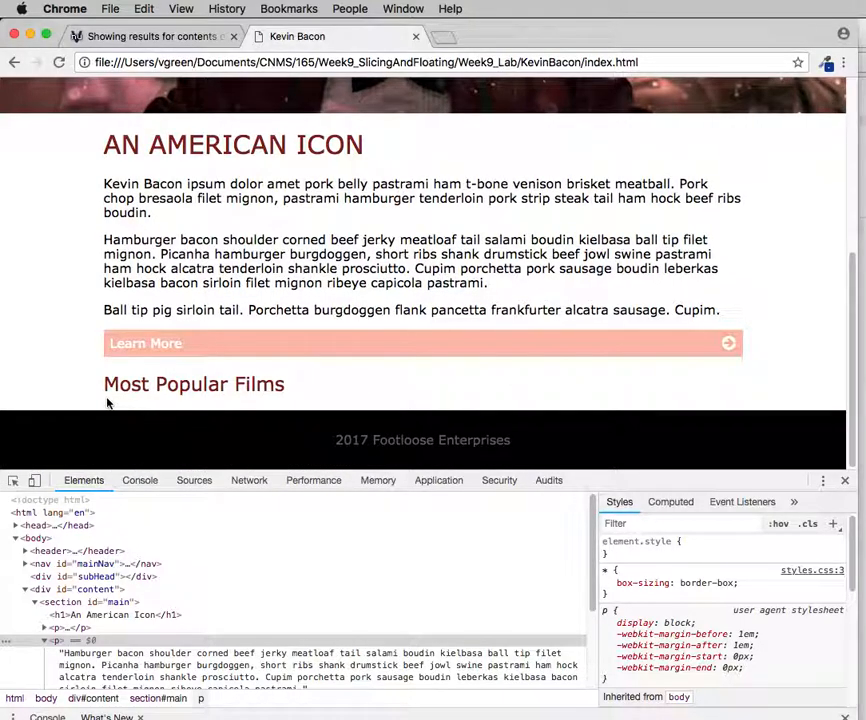
mouse_move(248, 408)
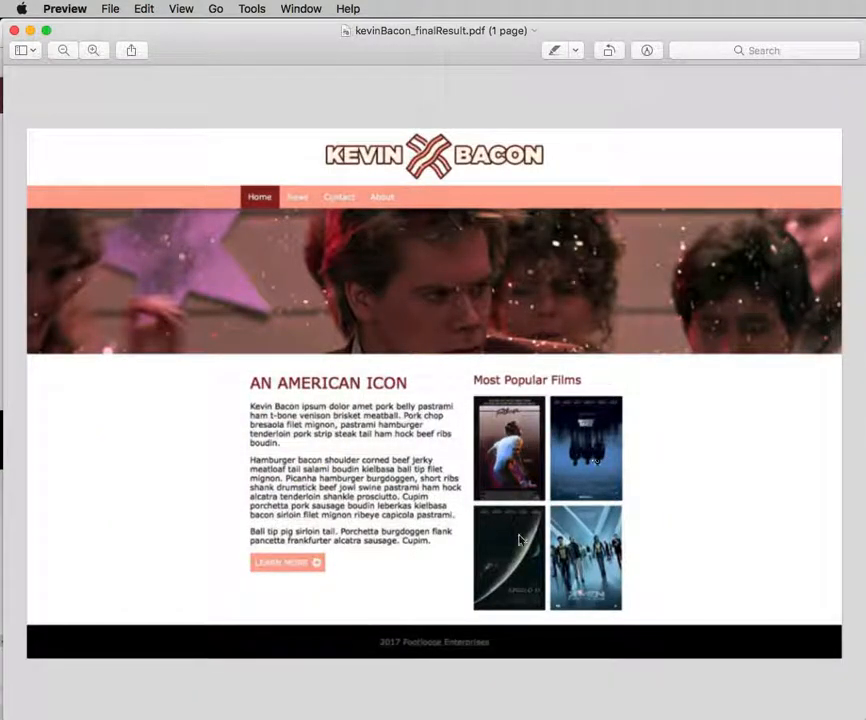
mouse_move(600, 562)
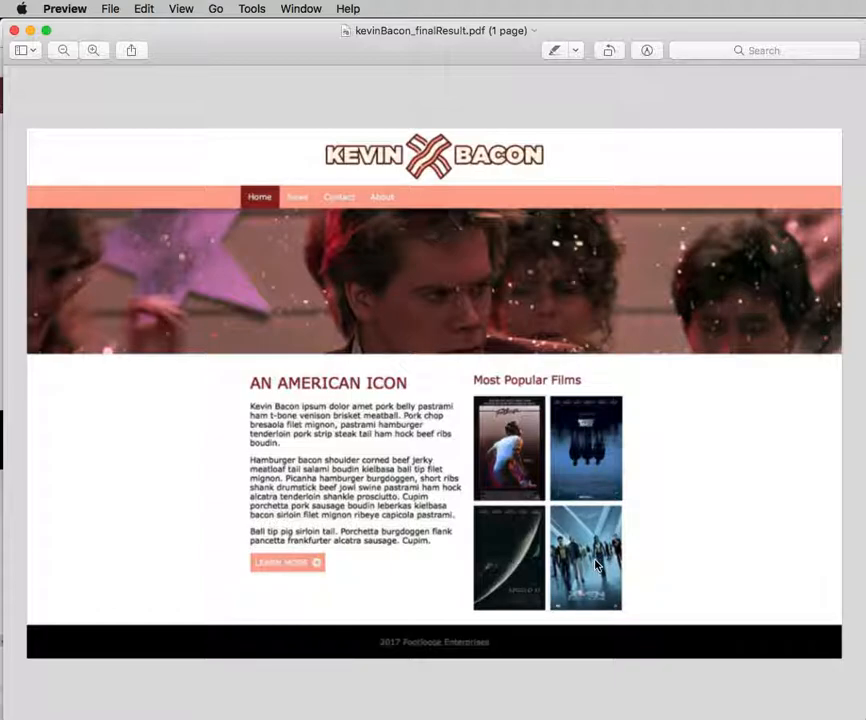
mouse_move(520, 558)
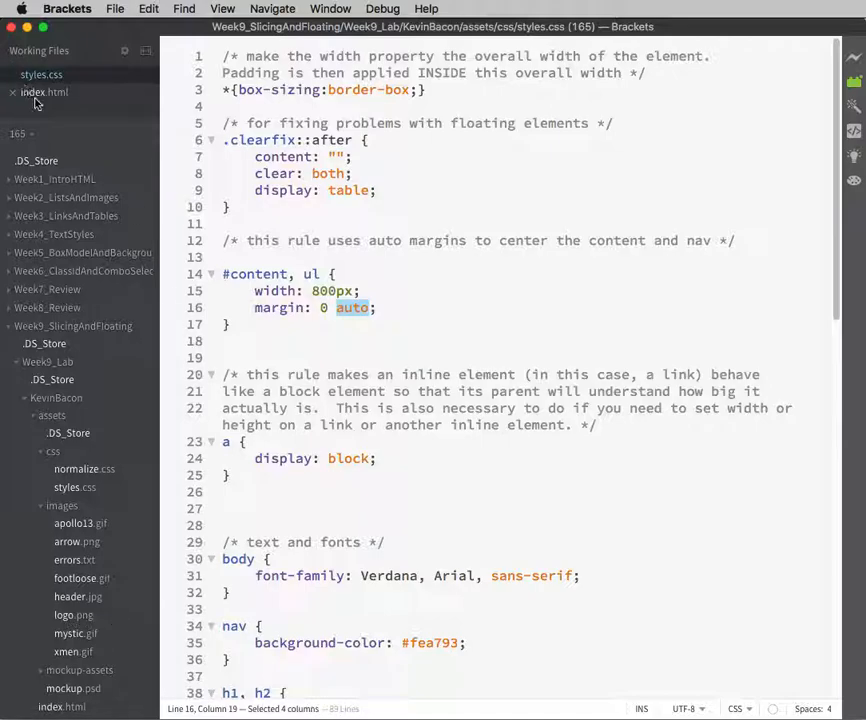
Place the cursor at the end of the Most Popular Films h2 inside the aside in index.html
click(44, 92)
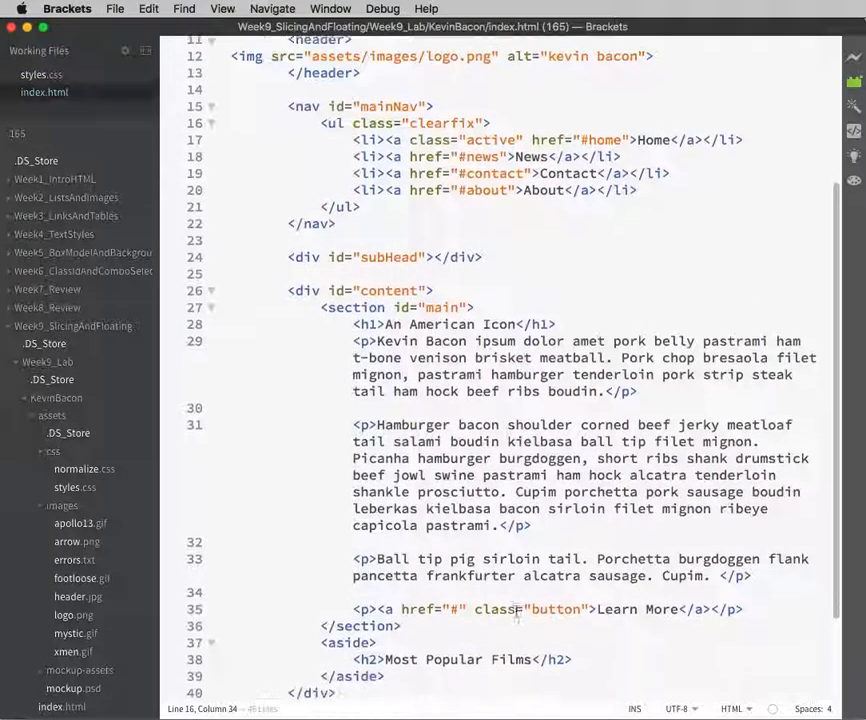
scroll(down, 3)
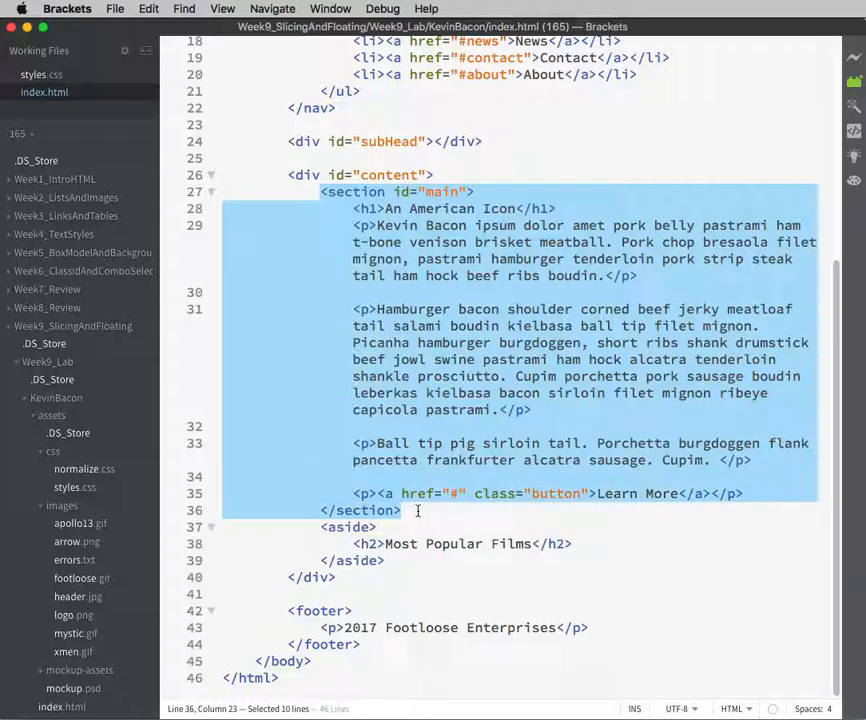
click(322, 528)
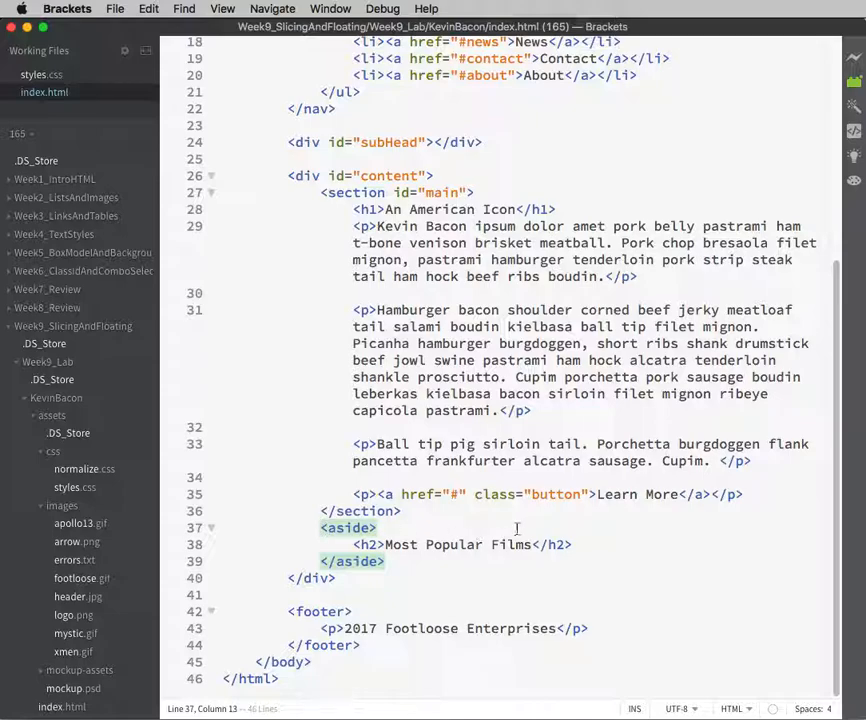
click(576, 544)
text(<)
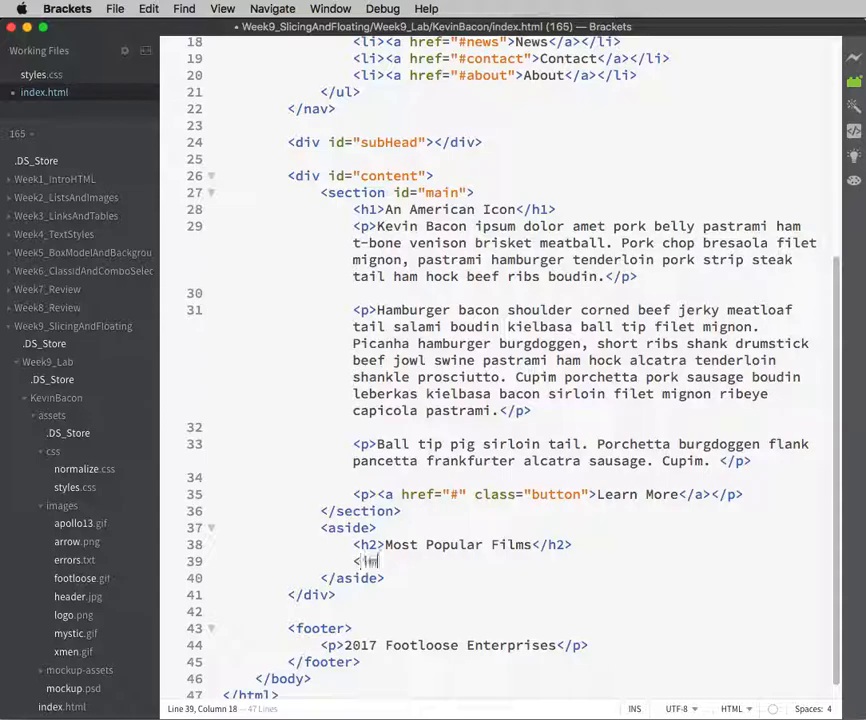
Insert an img tag with src assets/images/footloose.gif and alt "footloose movie poster"
text(img src="assets/images/)
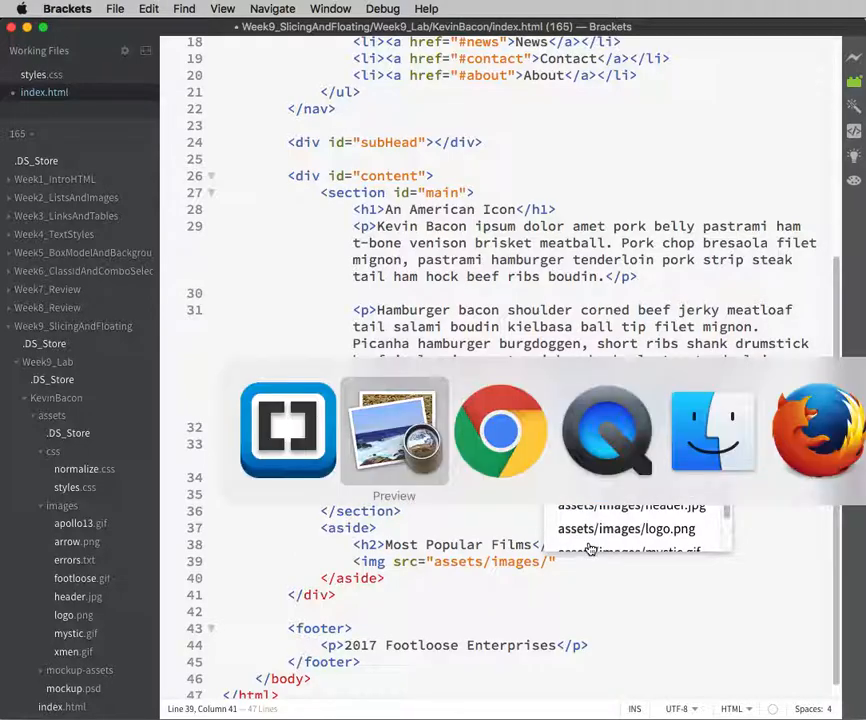
click(394, 430)
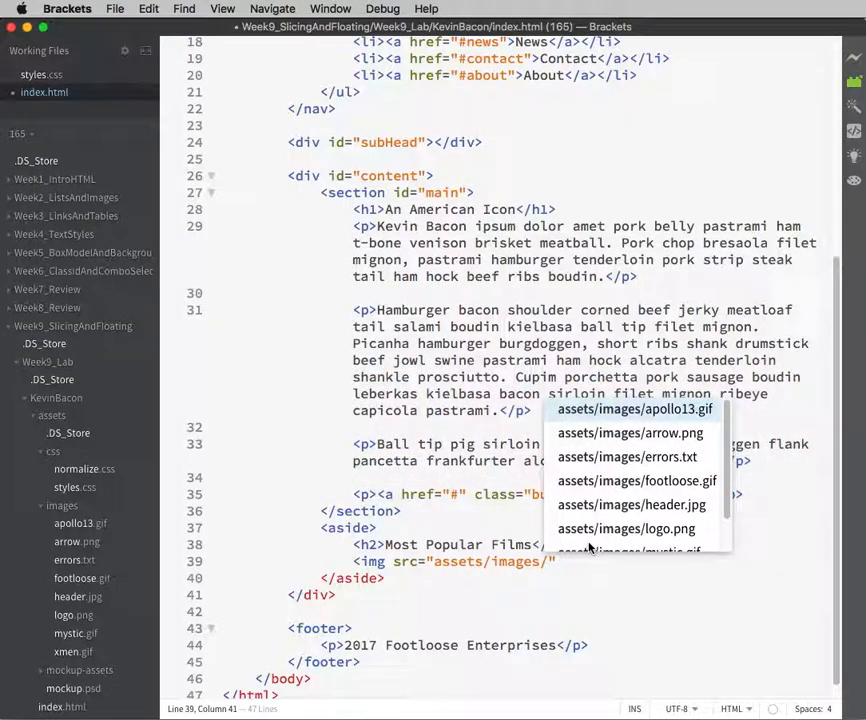
click(636, 480)
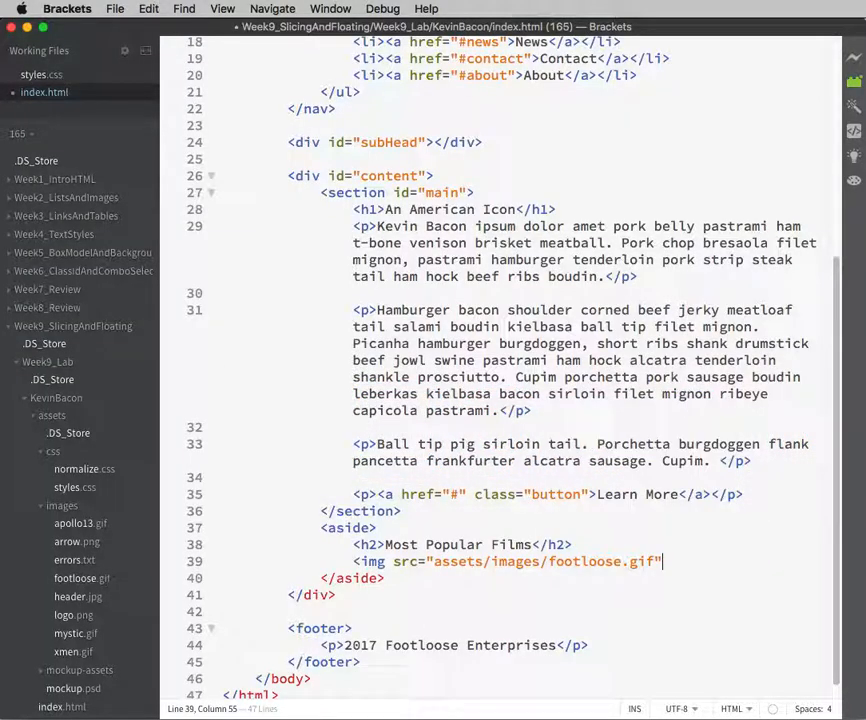
text(alt="")
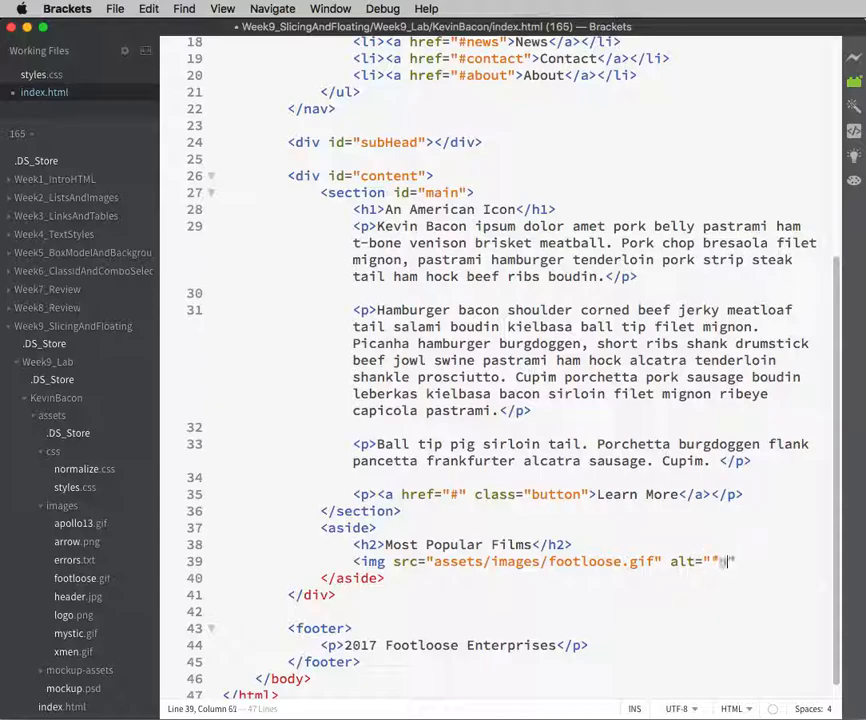
text(footloose movie)
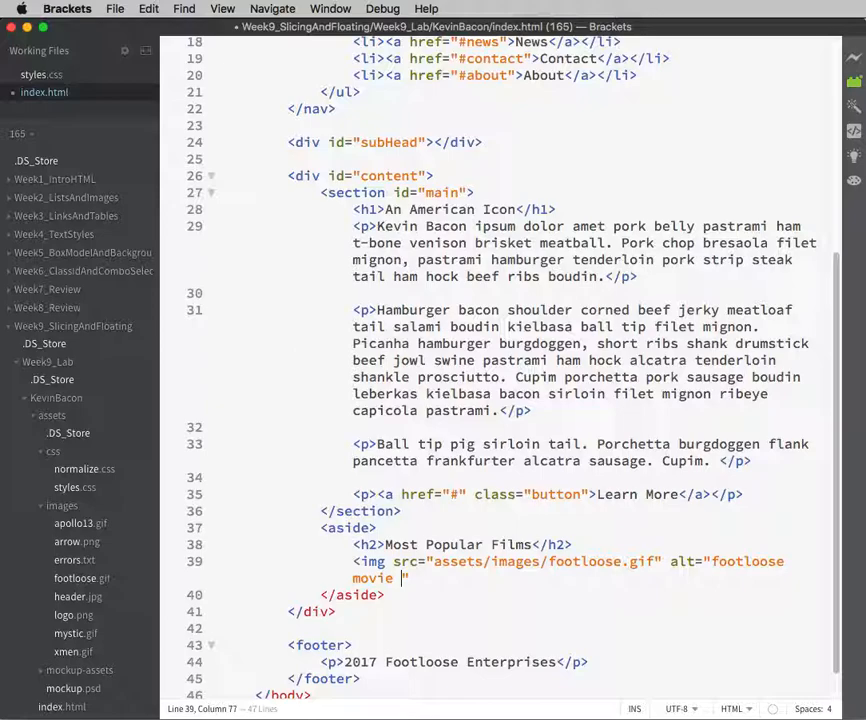
text(poster">)
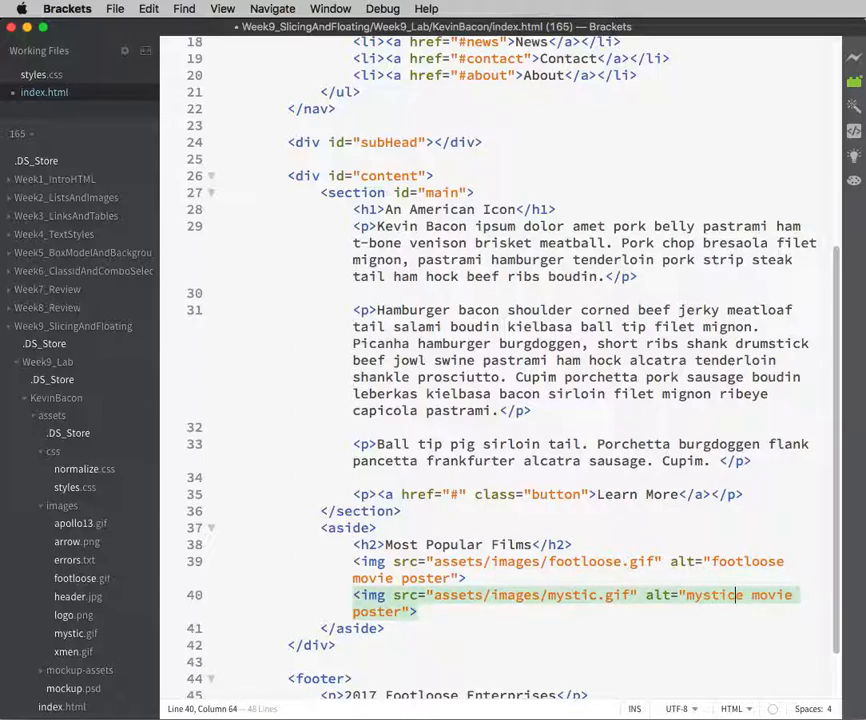
Change the copied image lines to mystic.gif and apollo13.gif with matching alt text
text(river)
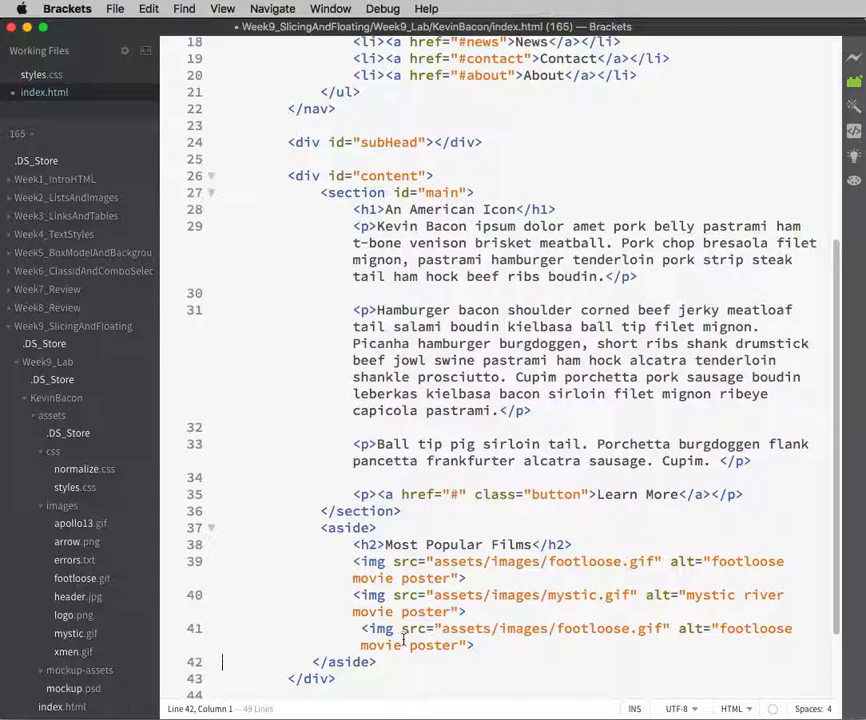
double_click(608, 628)
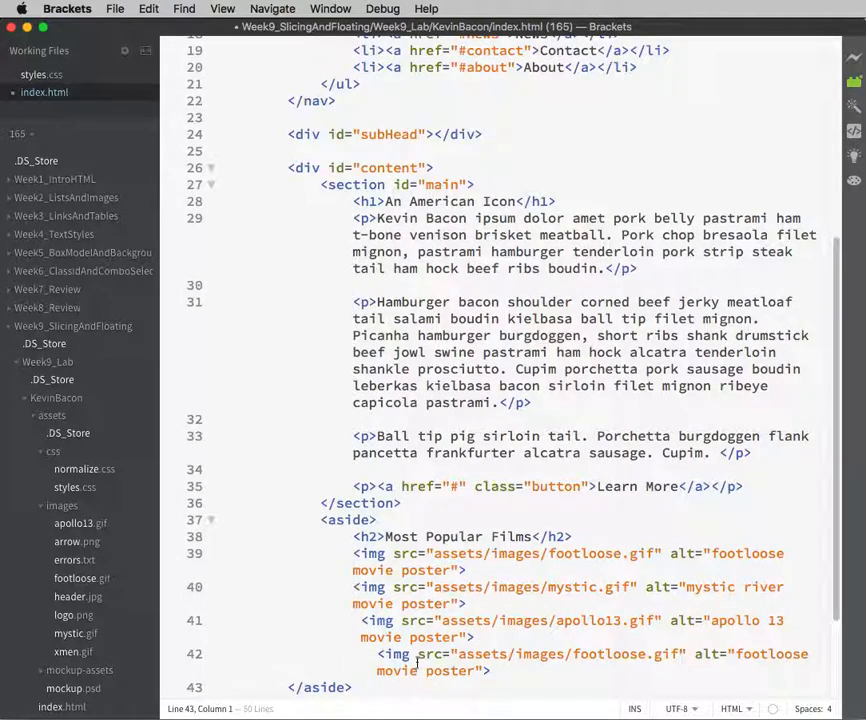
Replace the fourth image's footloose file name with x-men
double_click(624, 654)
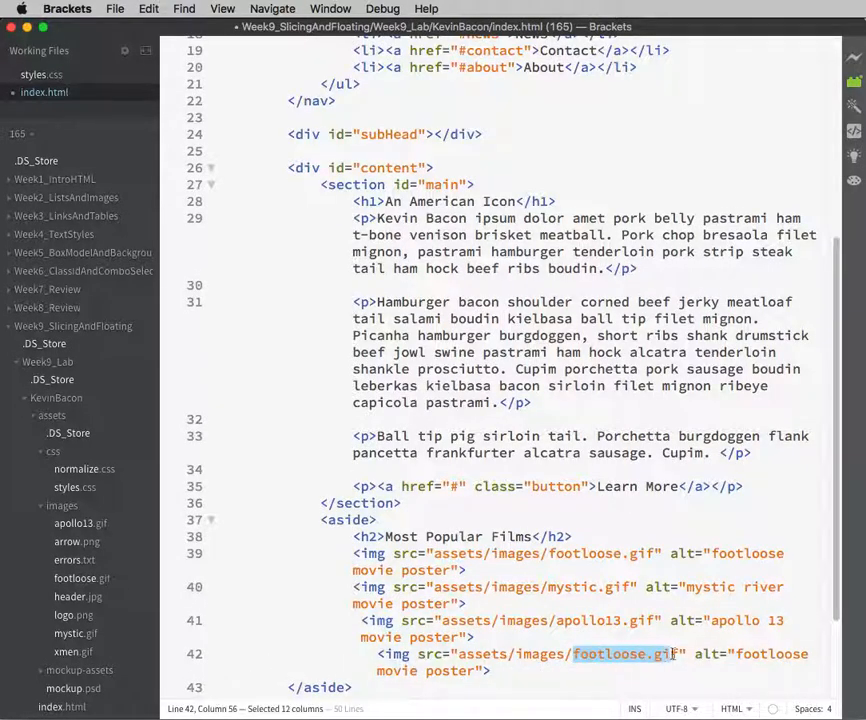
key(Delete)
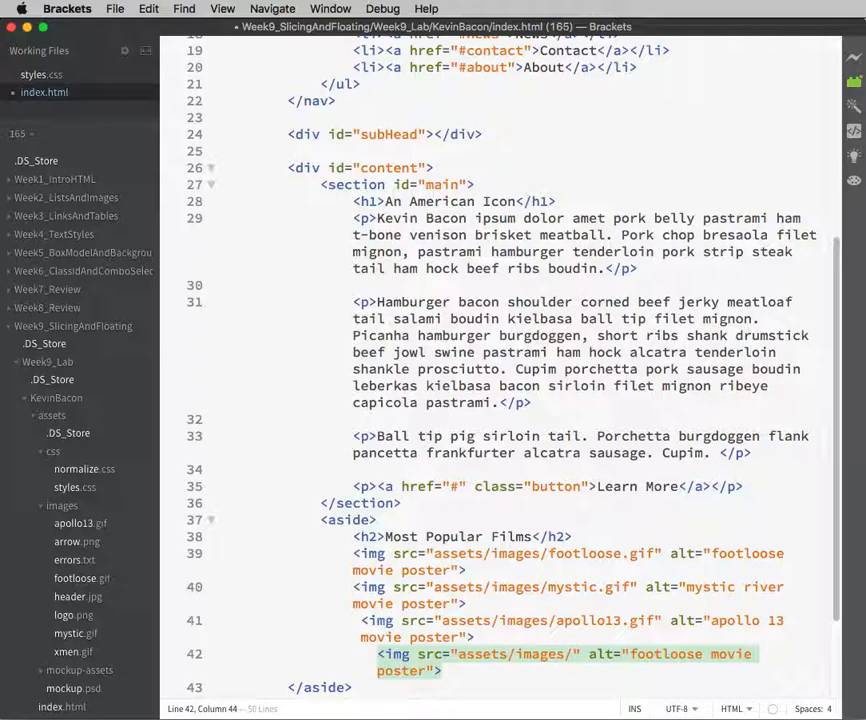
text(xmen.gif)
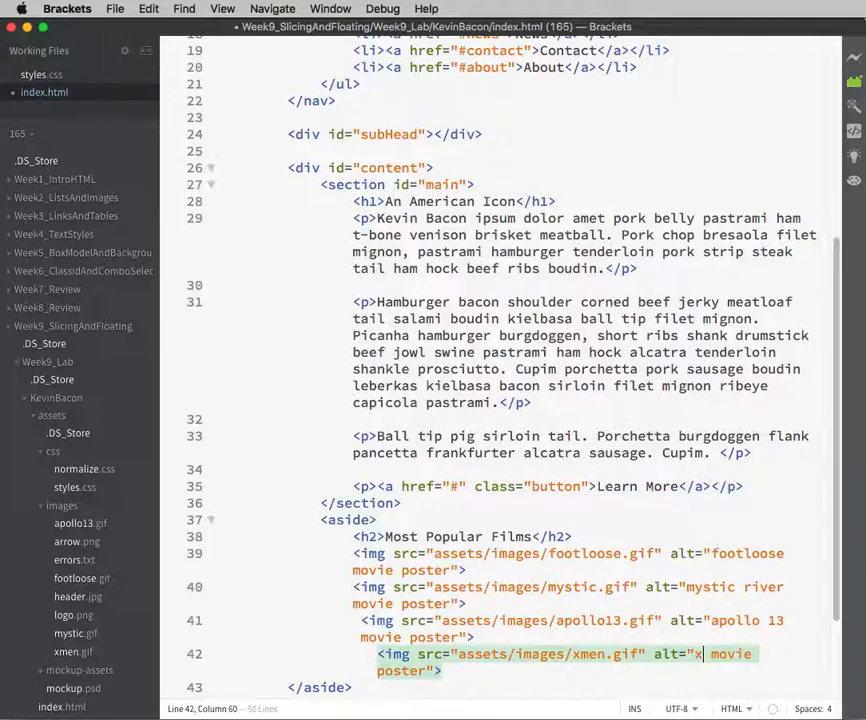
text(-men)
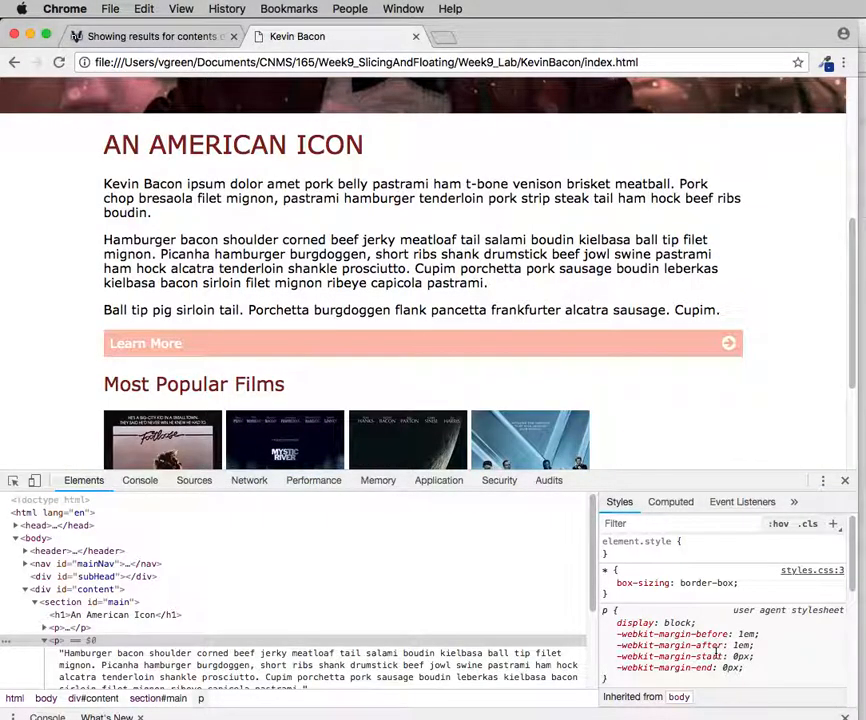
Scroll the refreshed Kevin Bacon page down to the four posters under Most Popular Films
scroll(down, 3)
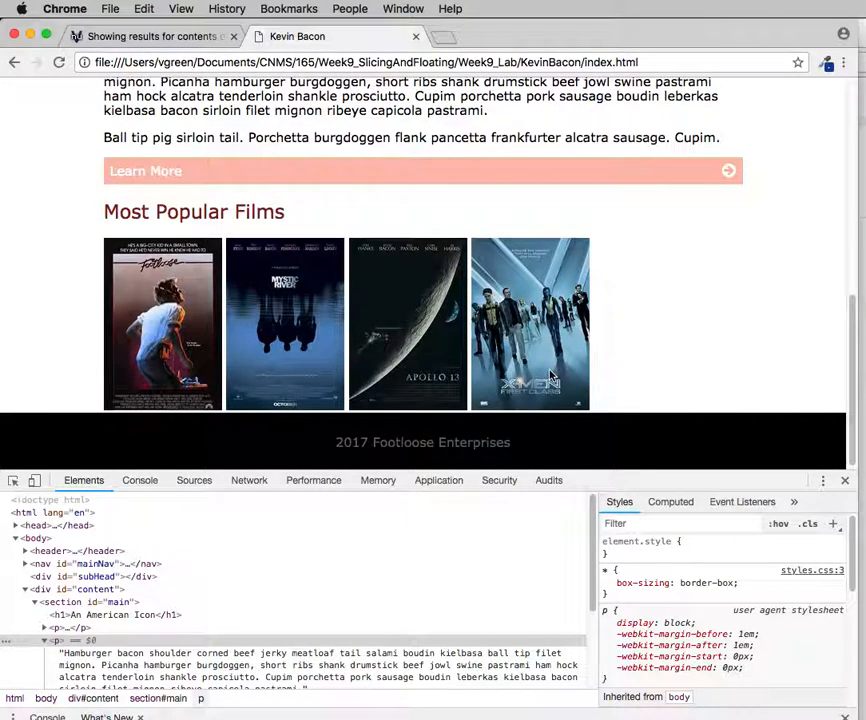
mouse_move(404, 392)
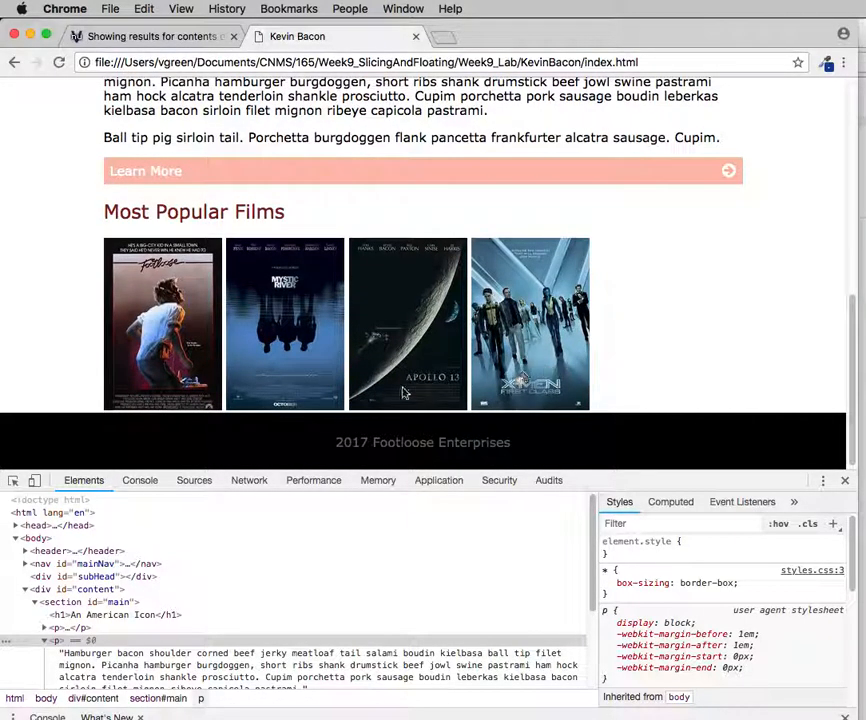
mouse_move(290, 356)
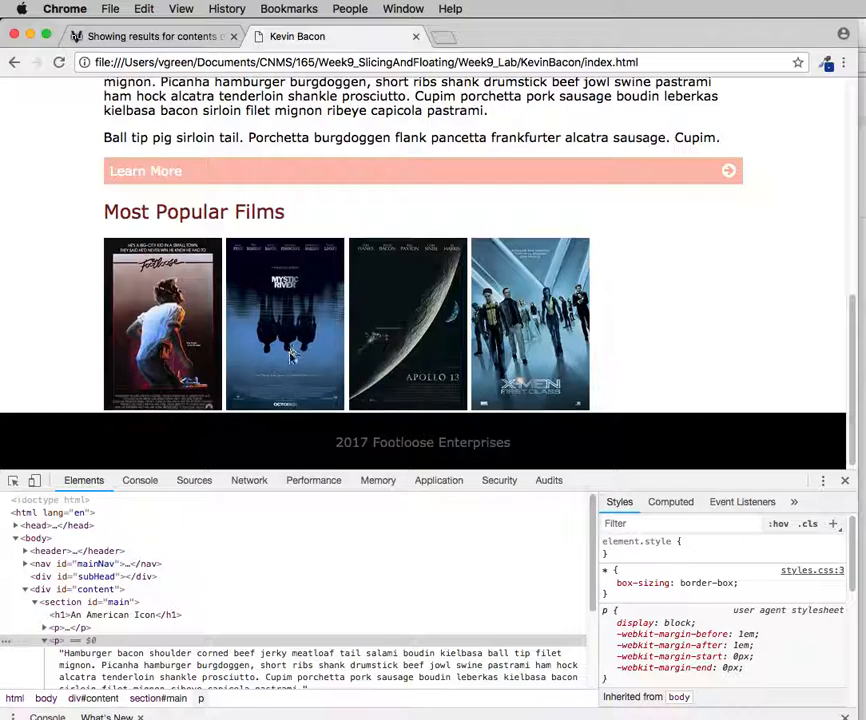
mouse_move(550, 342)
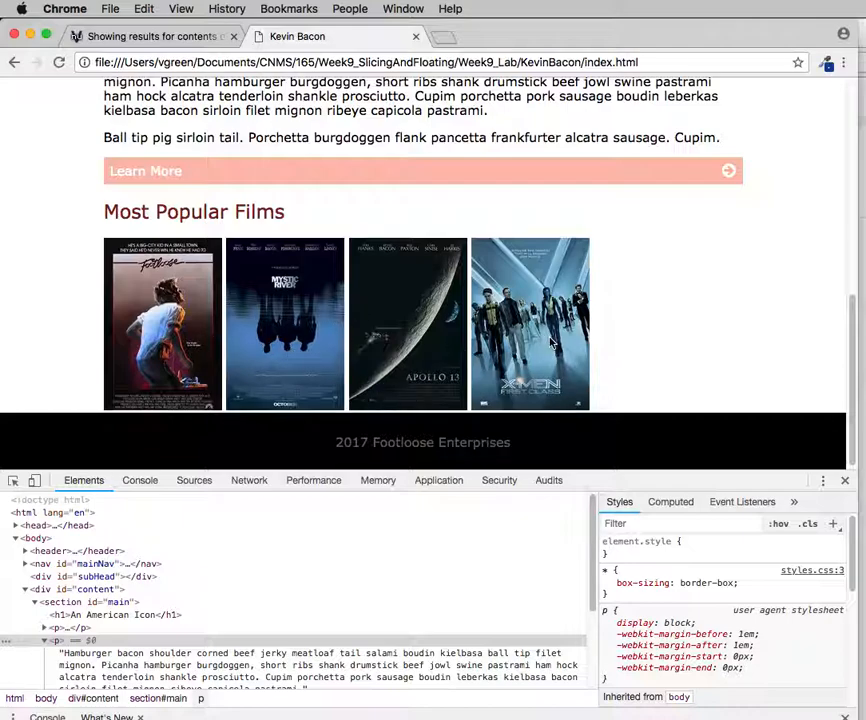
mouse_move(408, 296)
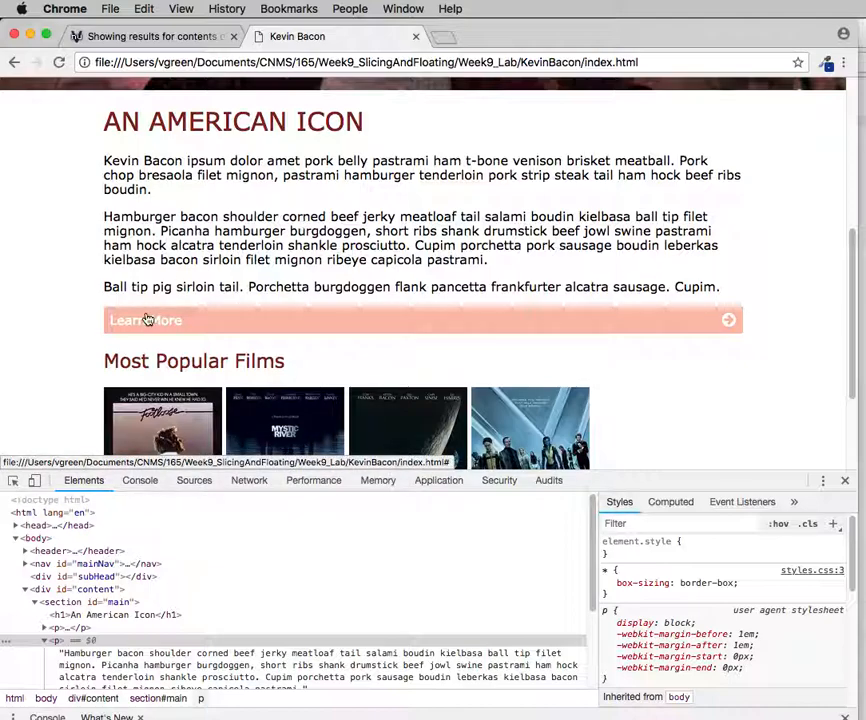
mouse_move(716, 352)
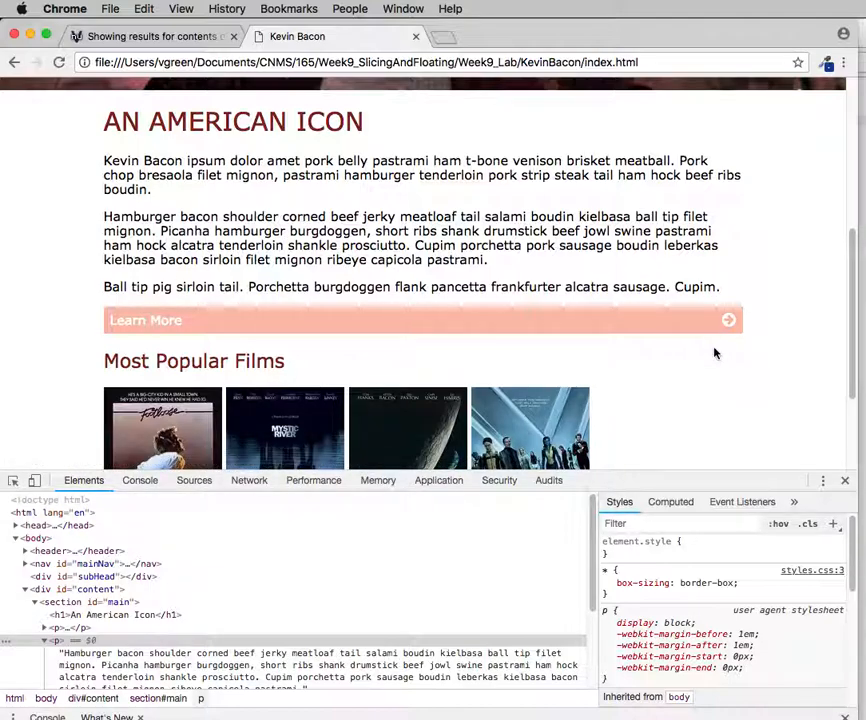